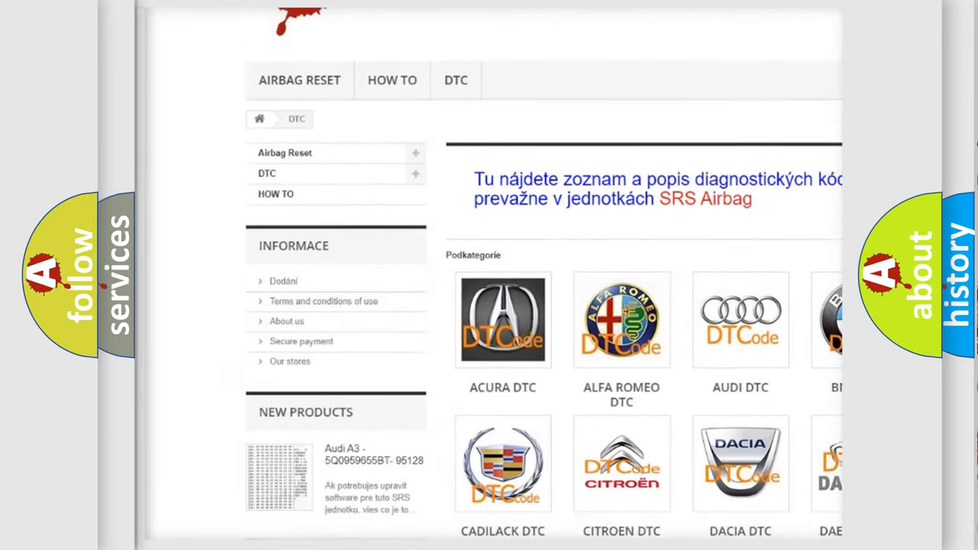
scroll("down", 3)
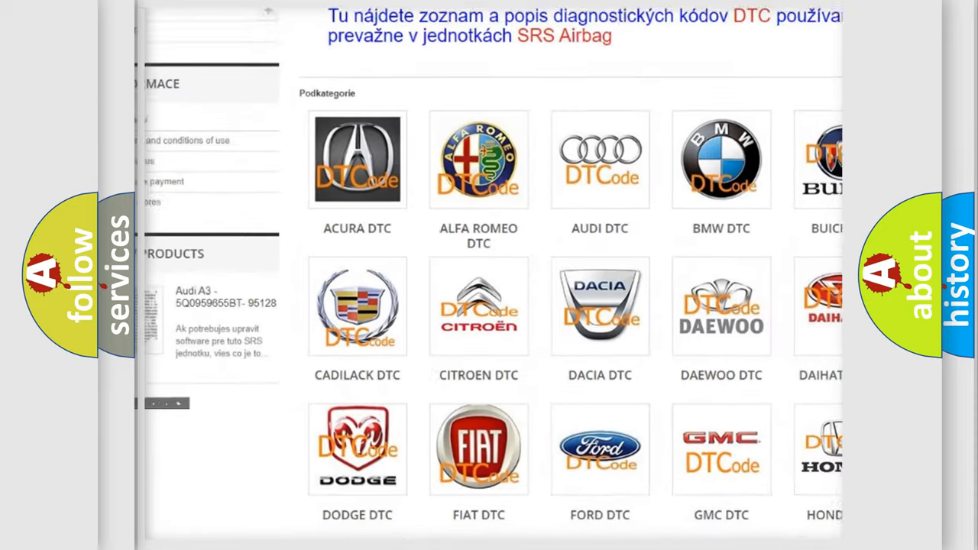
scroll("down", 3)
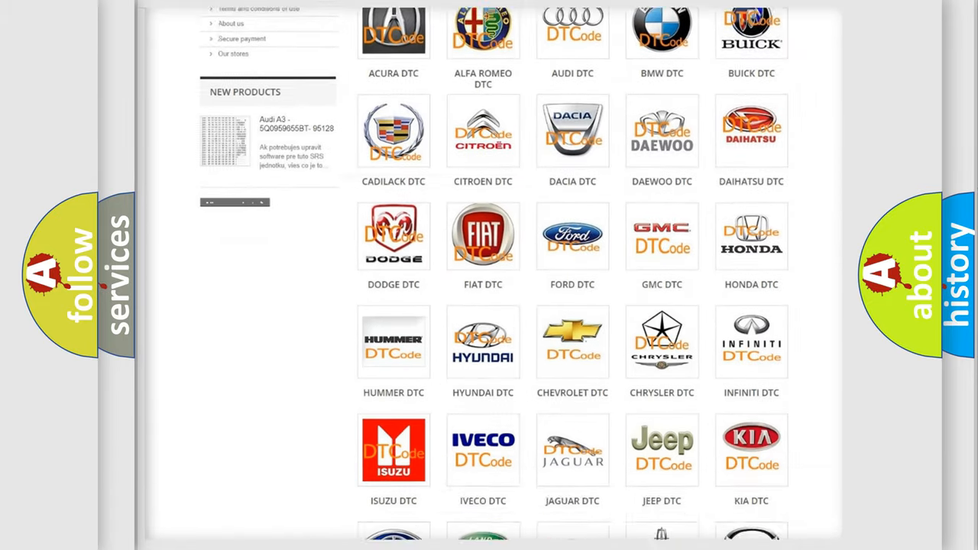
scroll("down", 3)
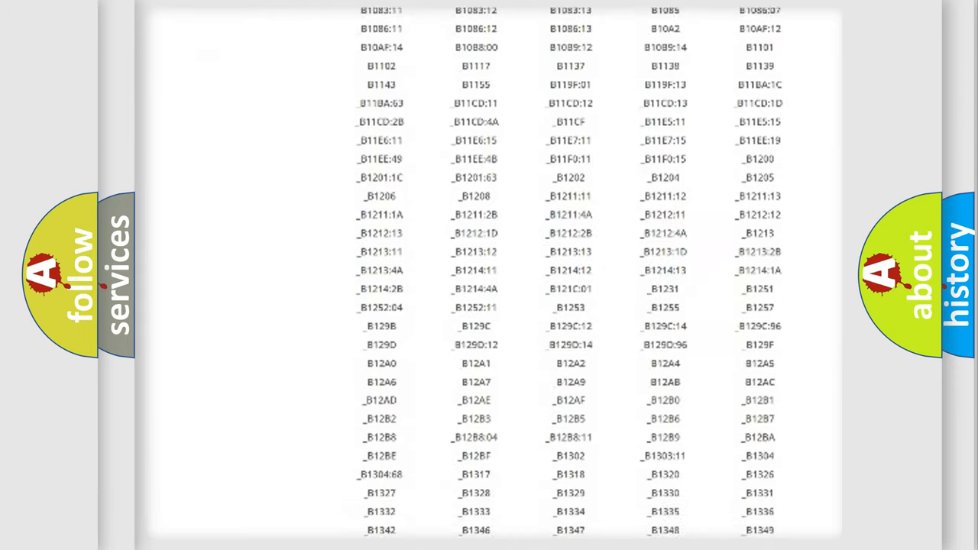
scroll("down", 3)
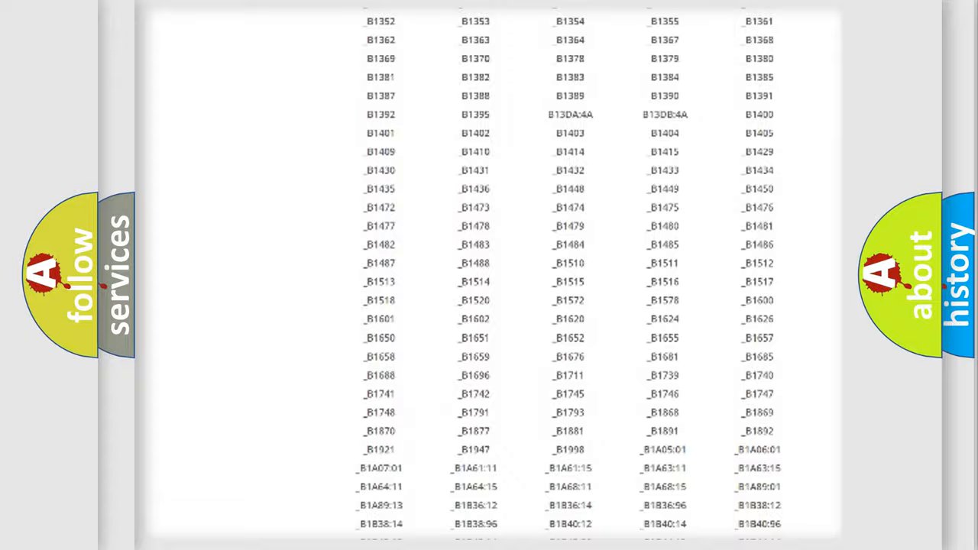